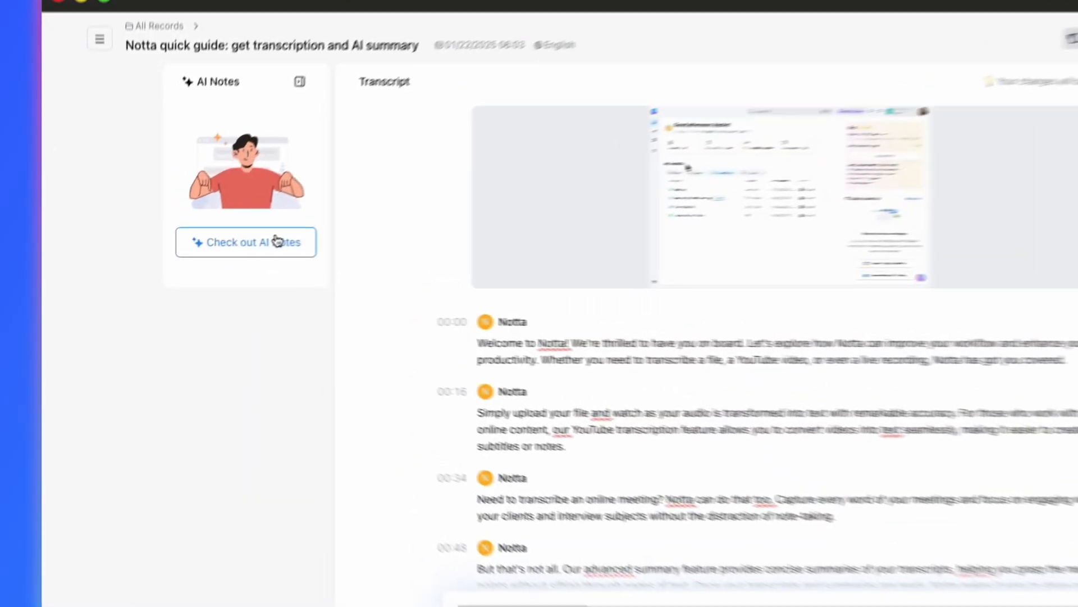
Generate AI Notes for the quick guide record and scroll through the chaptered summary
click(245, 242)
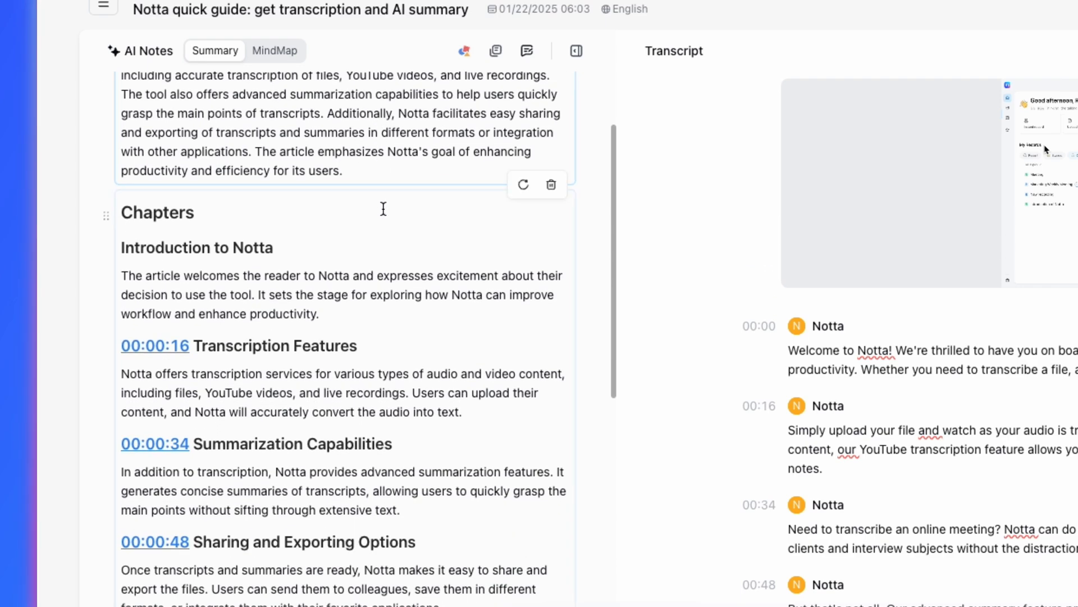
scroll(down, 3)
text(What are the key points f)
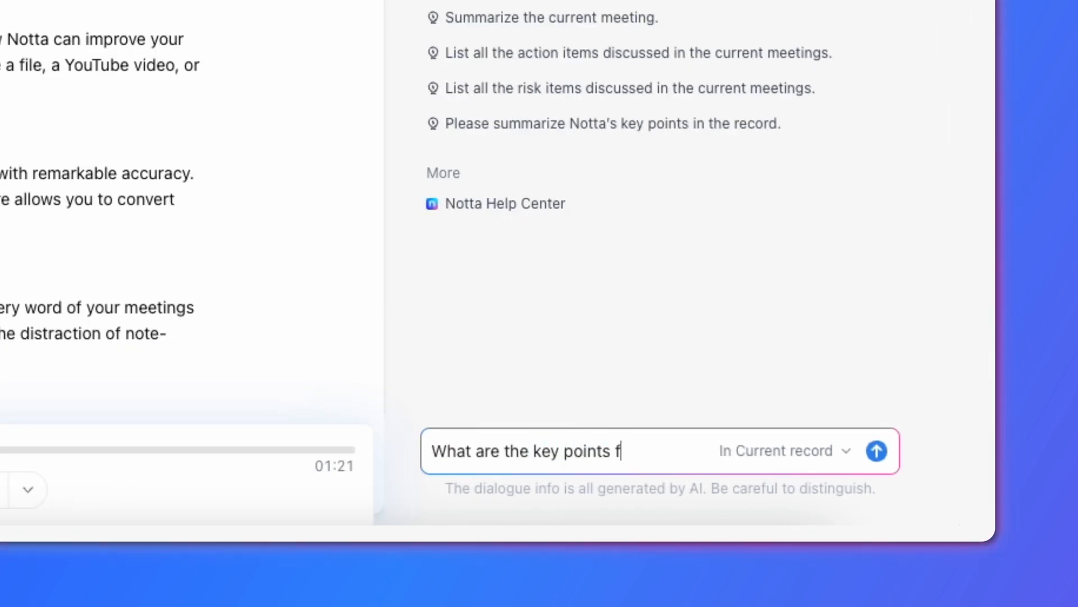
Ask AI chat 'What are the key points from this recording?' and read the answer
click(876, 451)
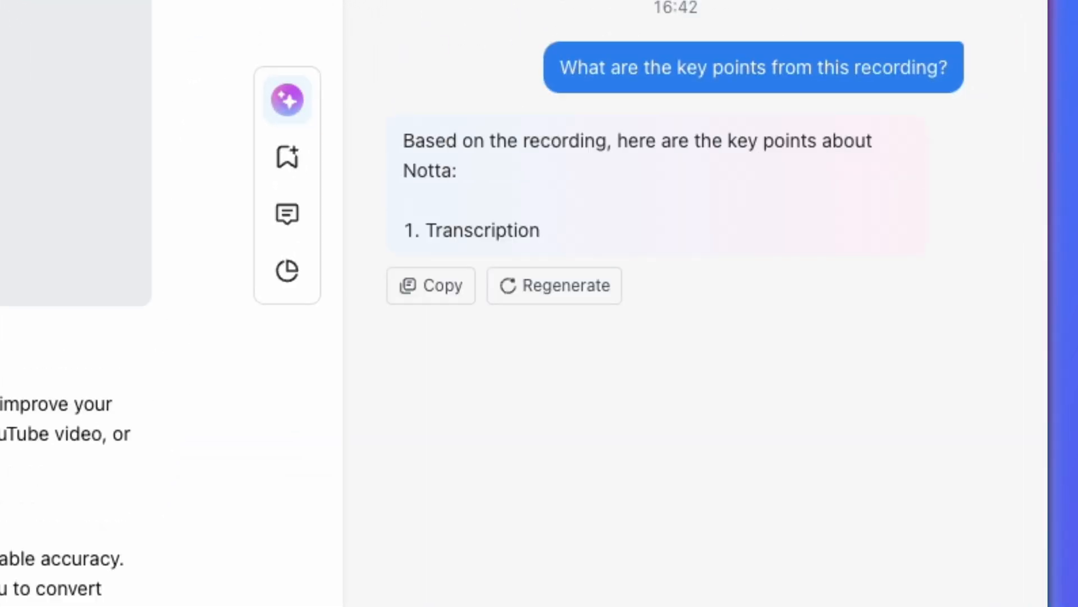
scroll(down, 3)
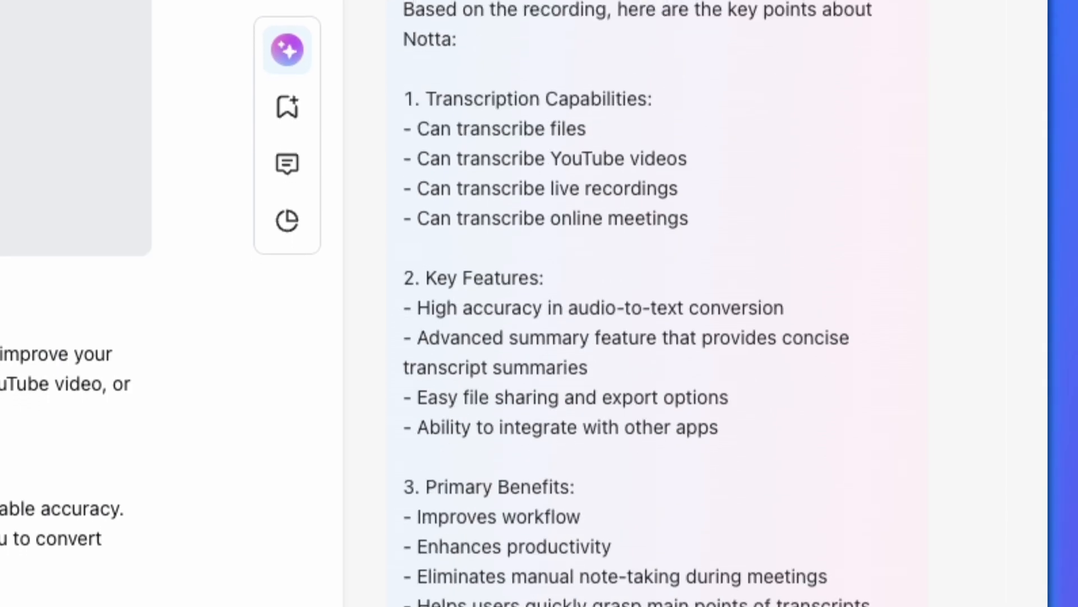
scroll(down, 3)
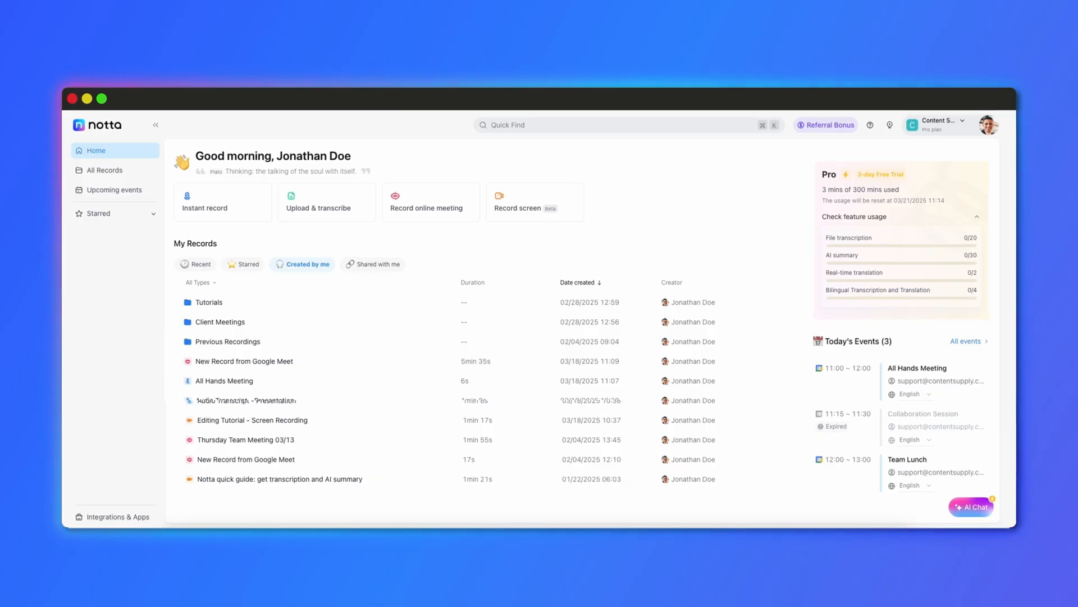
Open All Records to see the Tutorials, Client Meetings and Previous Recordings folders
click(108, 171)
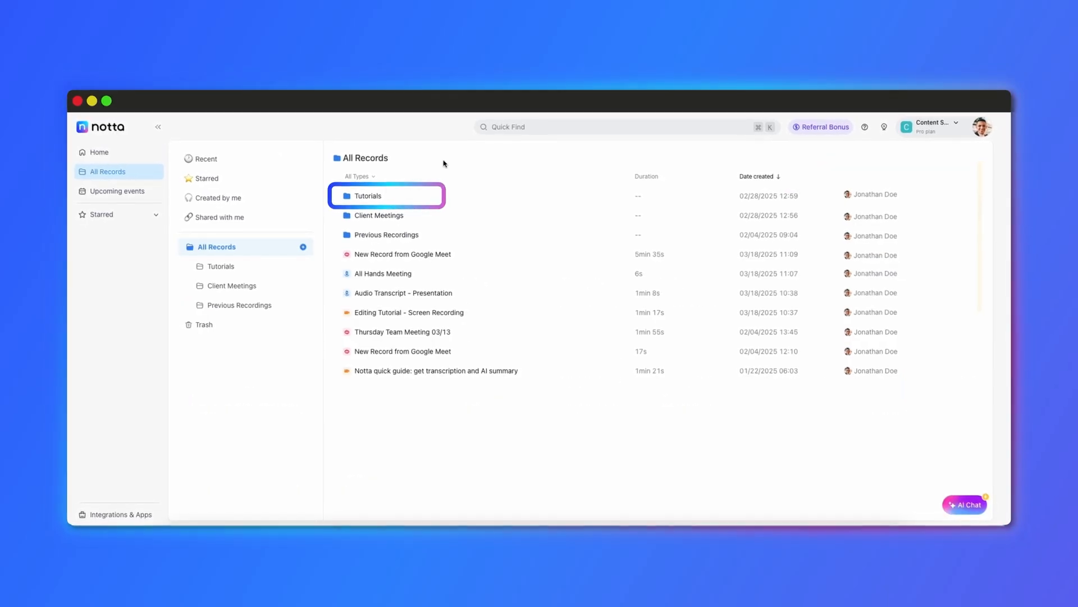